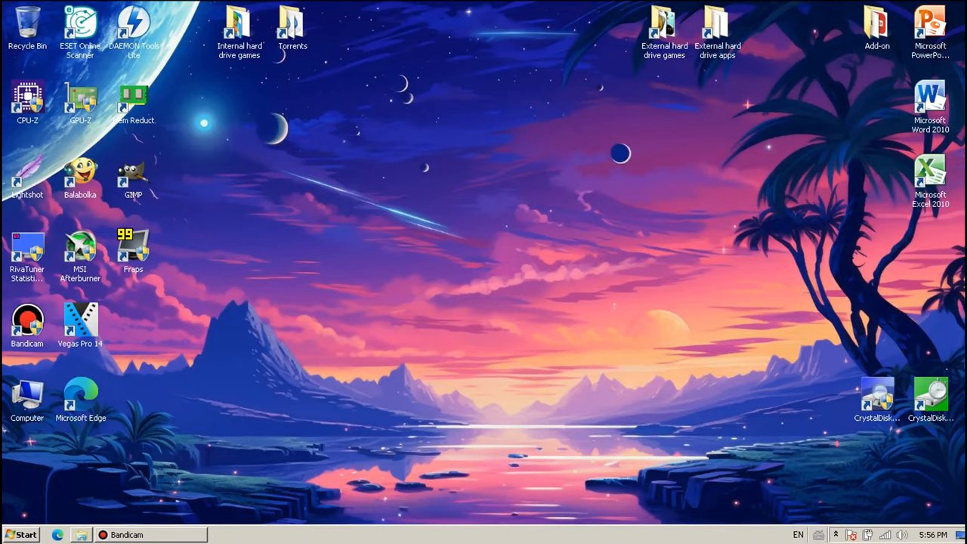
# Step: Browse Documents > My Games > Far Cry 3 and open GamerProfile.xml with Notepad
pyautogui.click(81, 535)
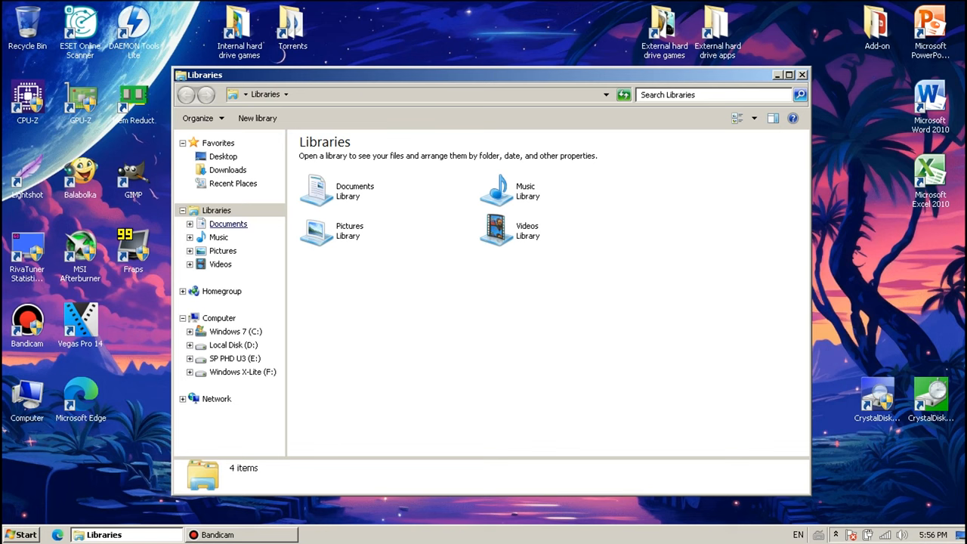
pyautogui.doubleClick(354, 190)
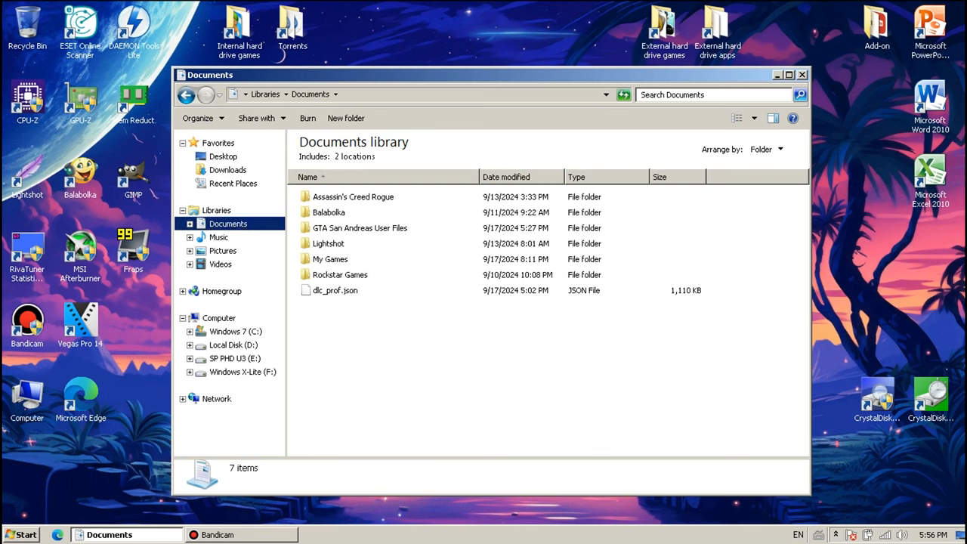
pyautogui.doubleClick(329, 259)
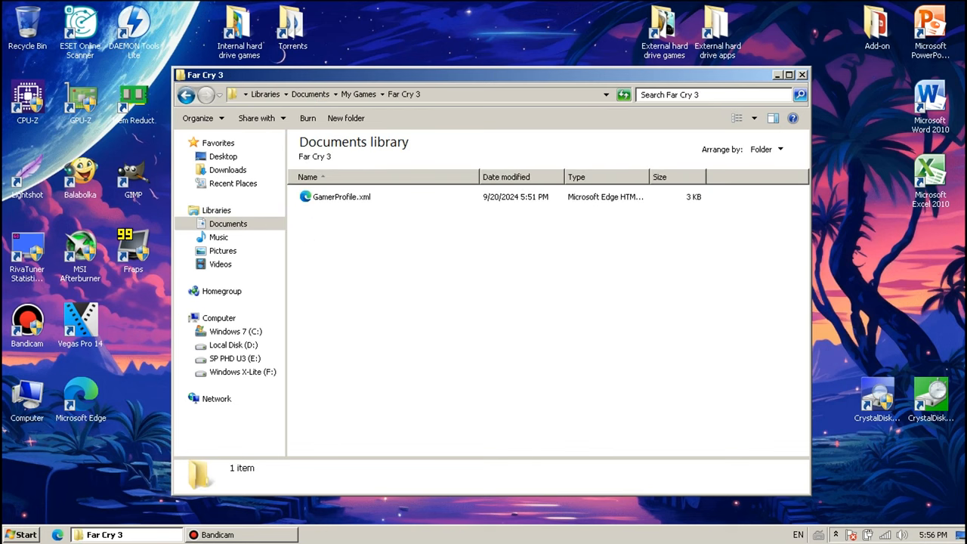
pyautogui.click(342, 197)
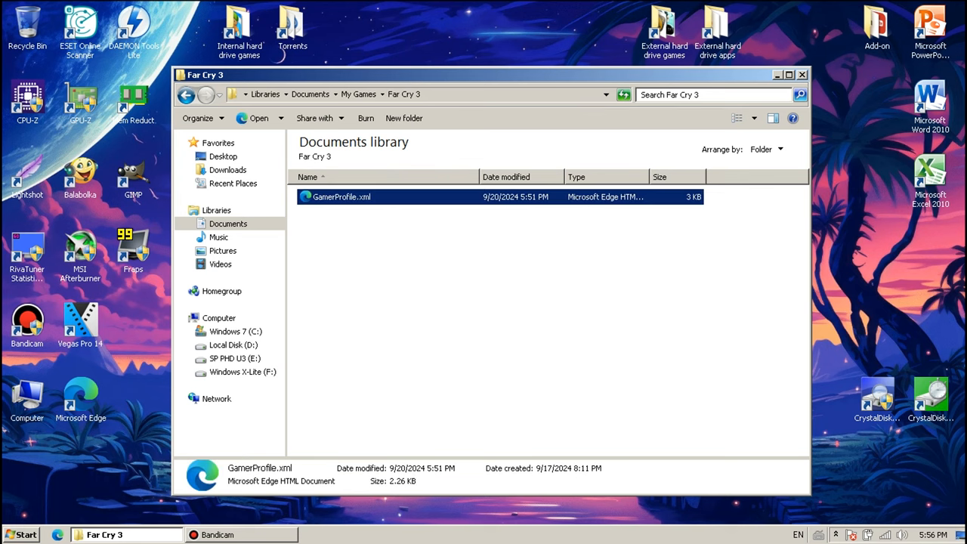
pyautogui.rightClick(342, 197)
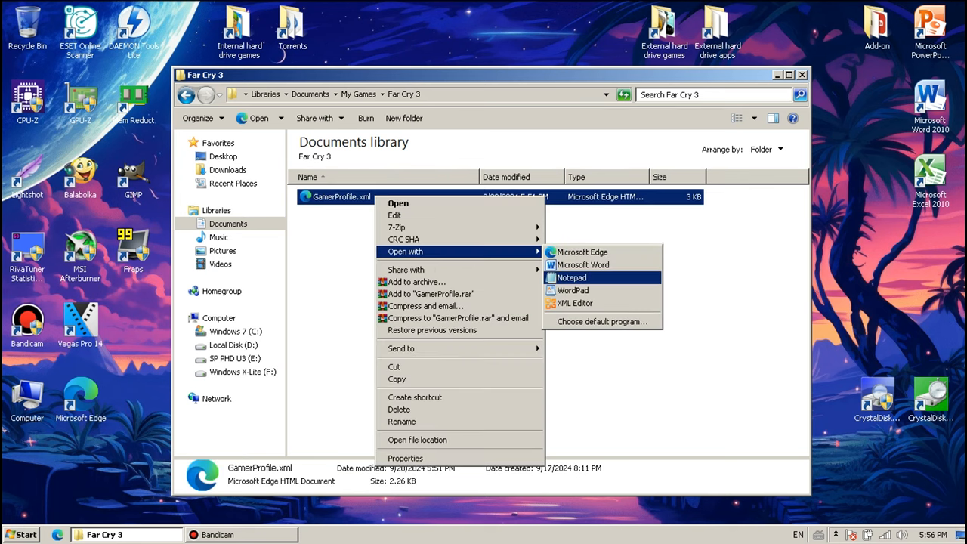
pyautogui.click(572, 278)
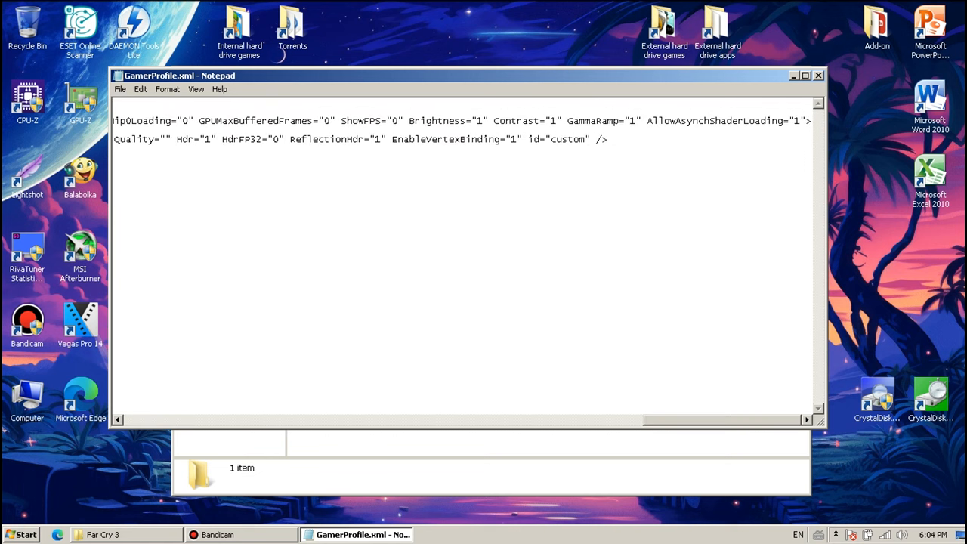
# Step: Set Hdr to 0 and AntiPortalQuality and AmbientQuality to off
pyautogui.write('0')
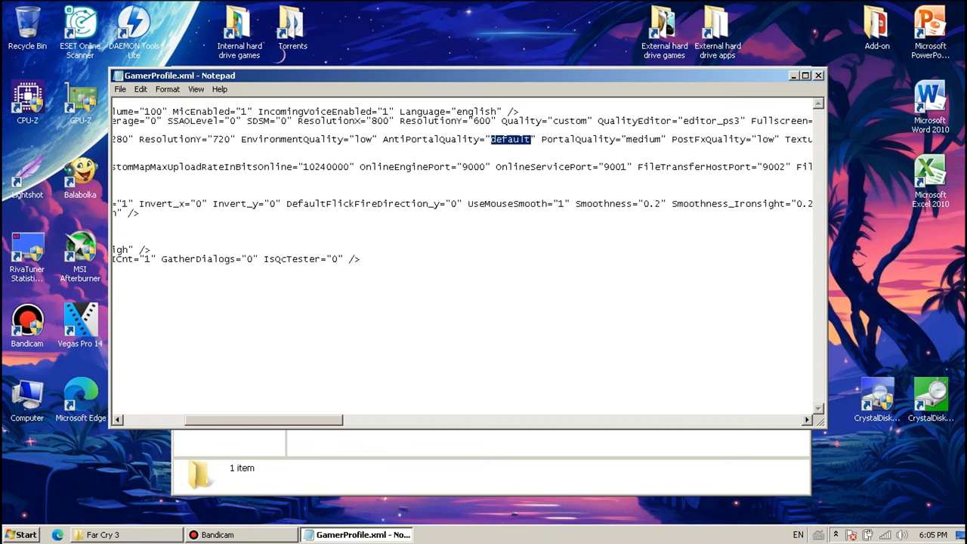
pyautogui.write('off')
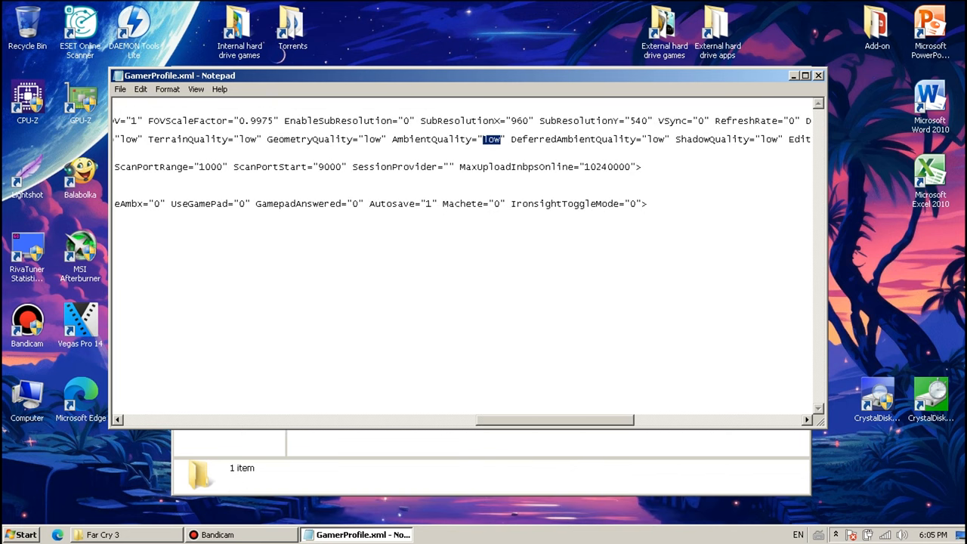
pyautogui.write('off')
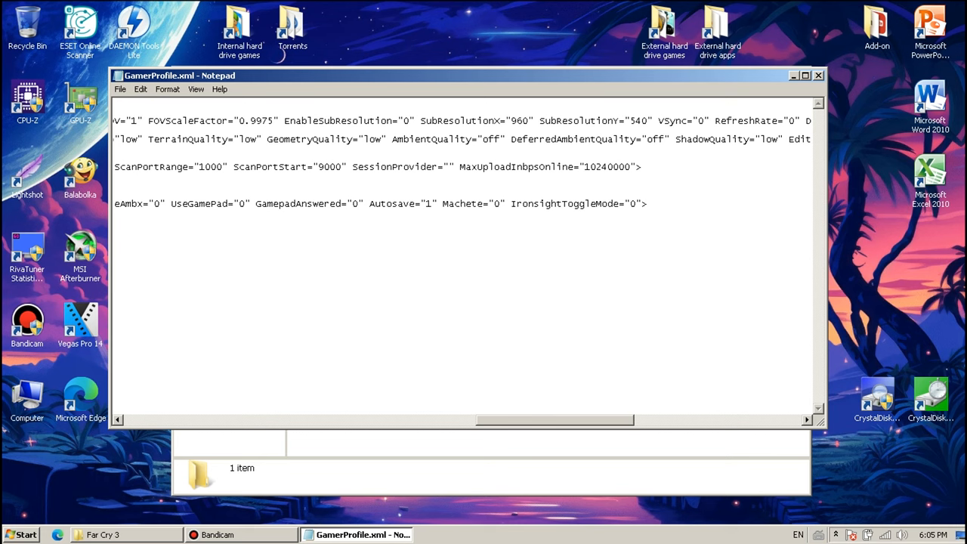
# Step: Set EnableVertexBinding to 0 and PhysicConfig QualitySetting to Low
pyautogui.hscroll(3)
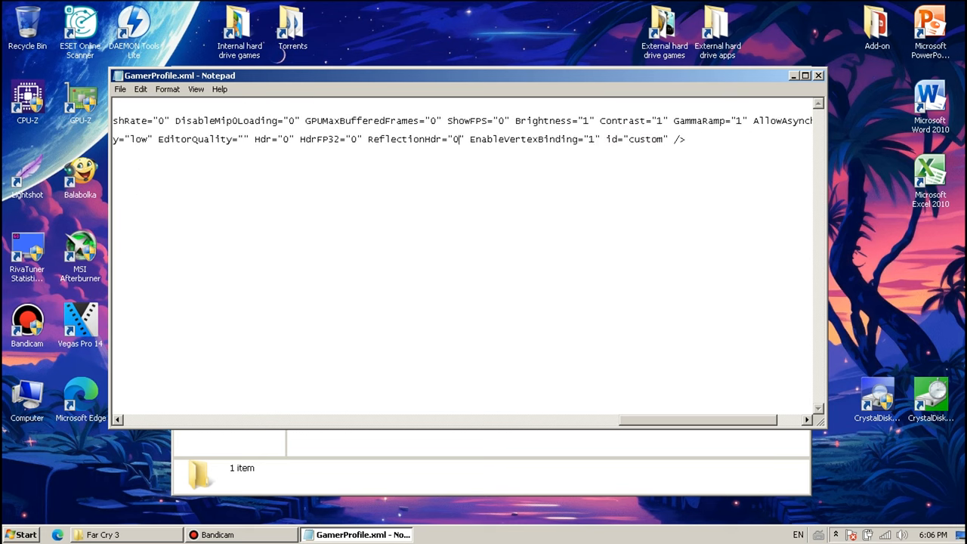
pyautogui.write('0')
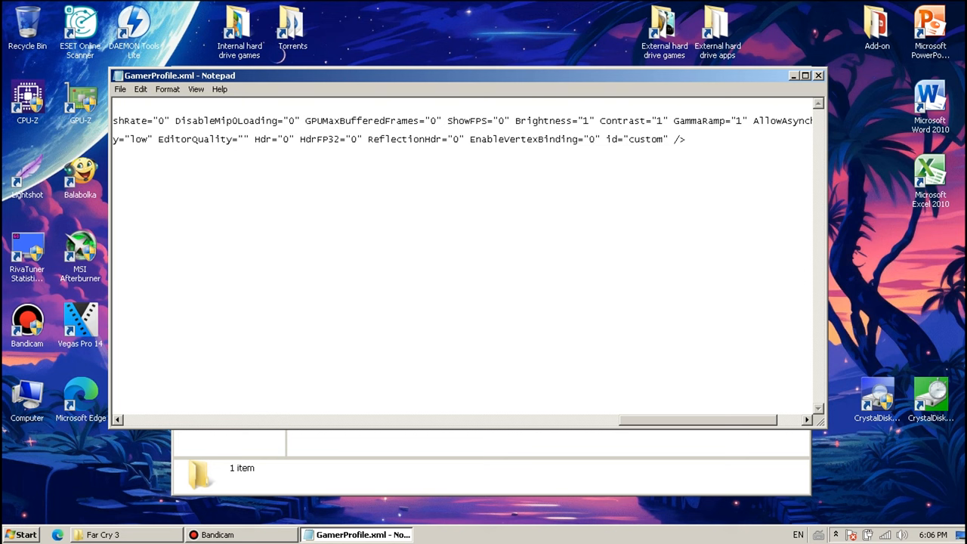
pyautogui.click(596, 139)
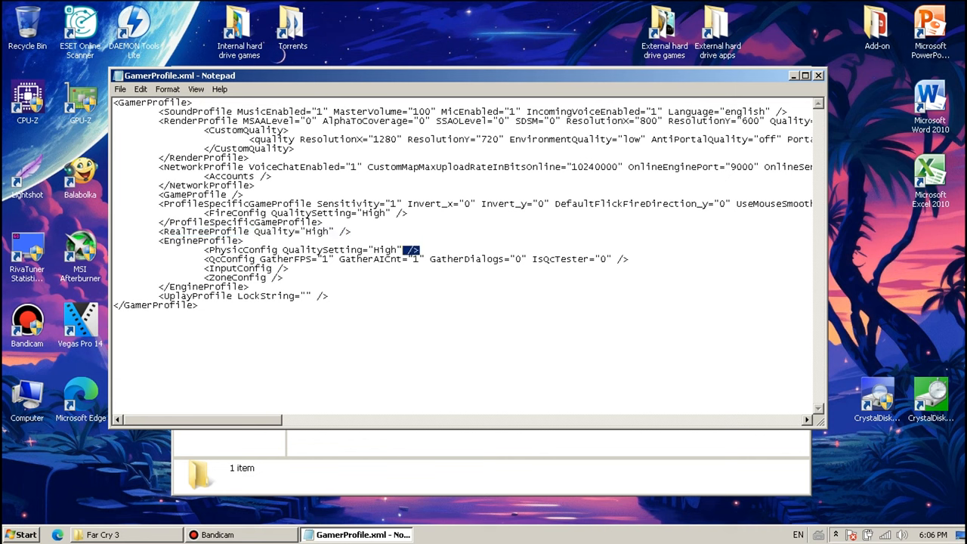
pyautogui.write('Low')
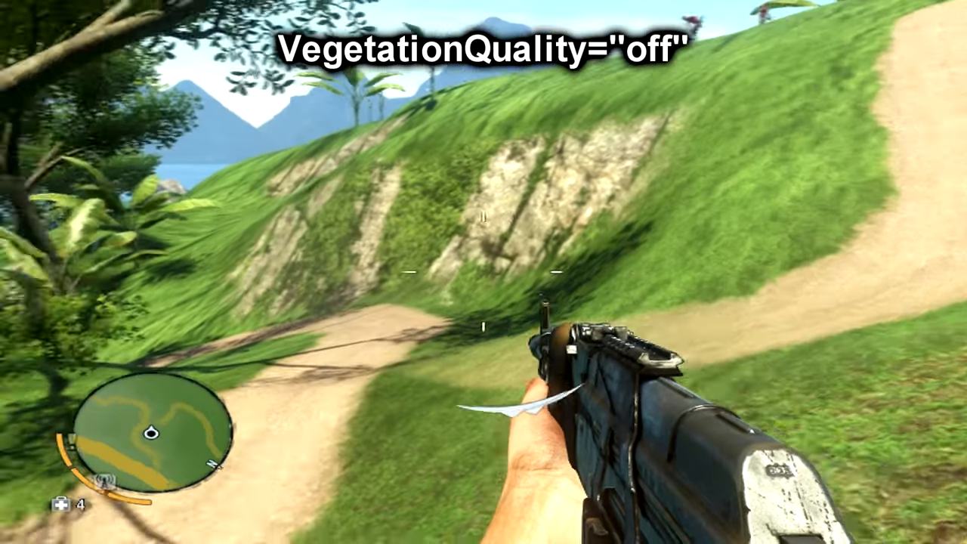
pyautogui.moveTo(484, 272)
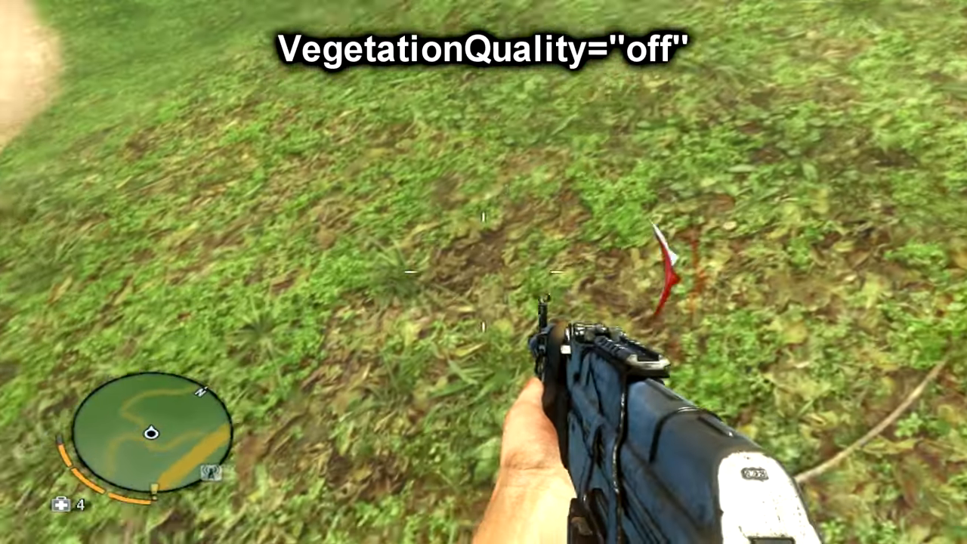
pyautogui.click(248, 535)
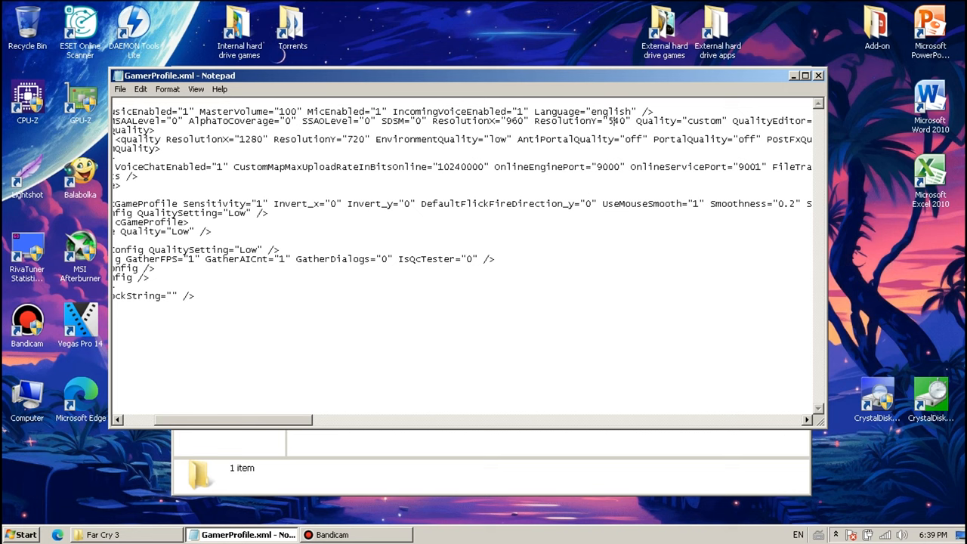
# Step: Change ResolutionY to 360 and ResolutionX to 640
pyautogui.write('360')
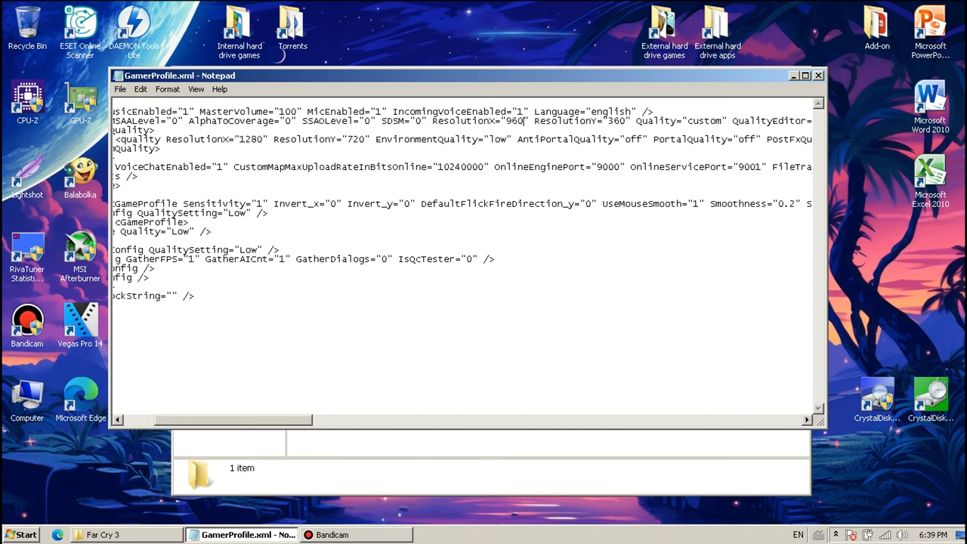
pyautogui.write('640')
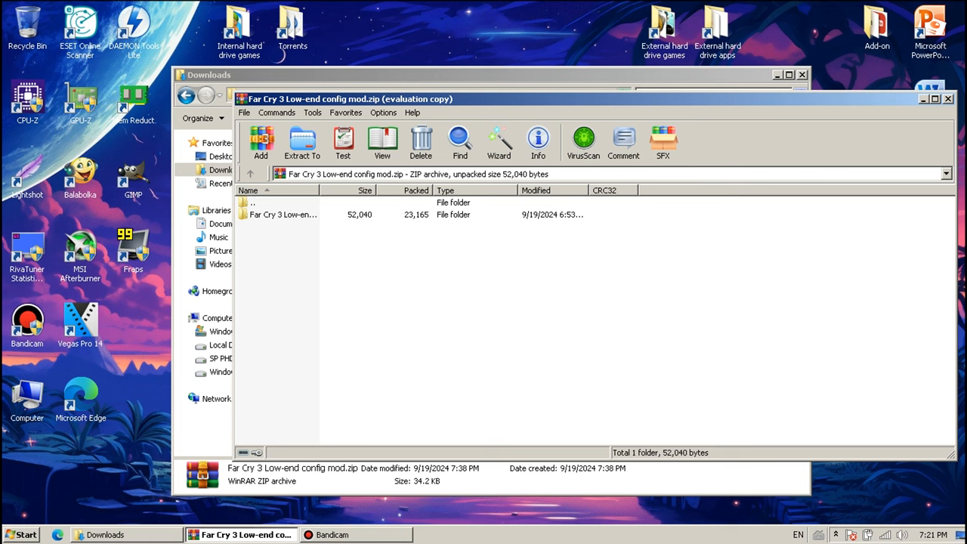
# Step: Browse the mod folder through the DepthPassQuality low and off folders into a resolution preset
pyautogui.doubleClick(284, 214)
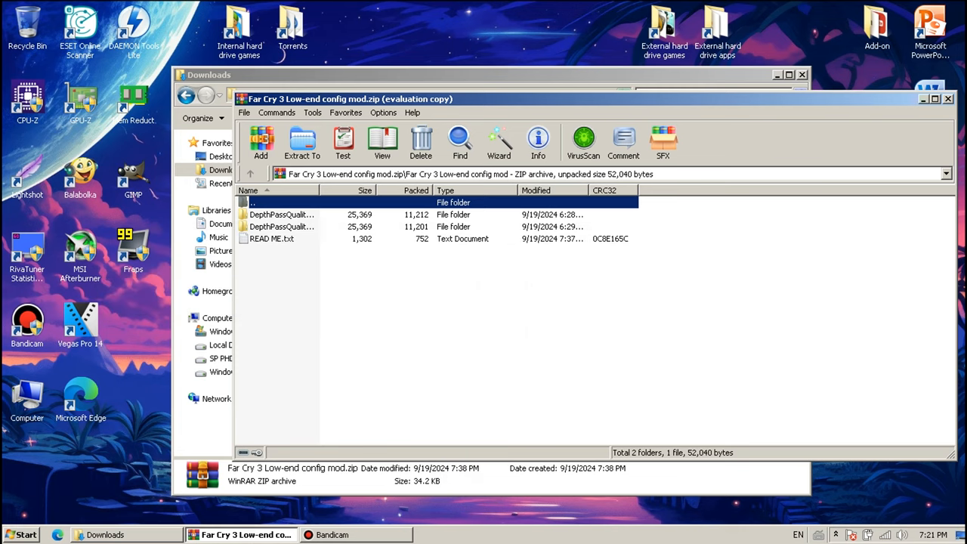
pyautogui.click(281, 214)
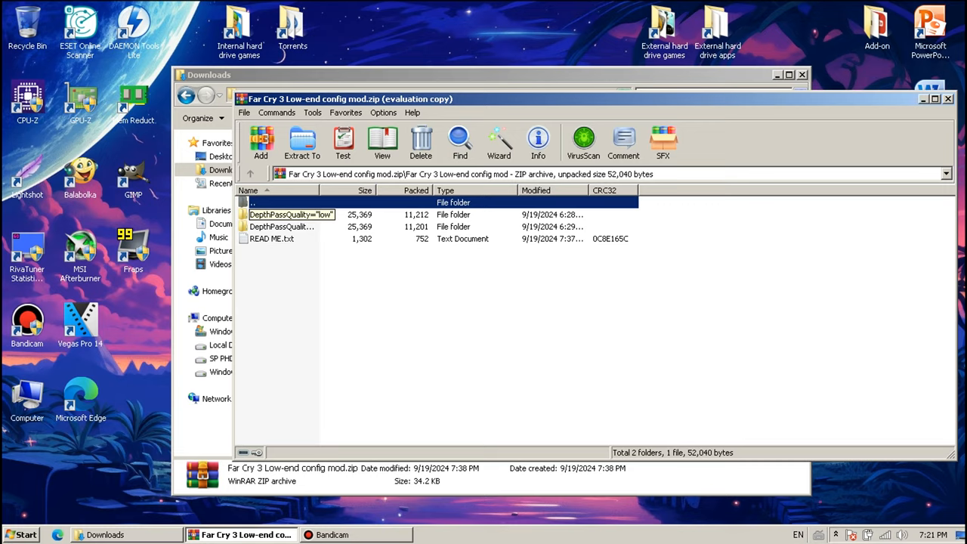
pyautogui.doubleClick(281, 226)
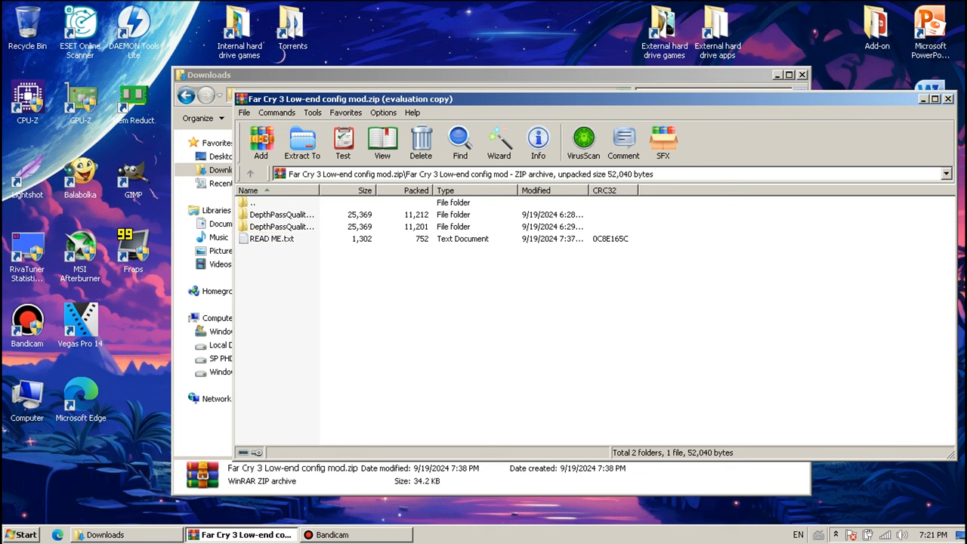
pyautogui.doubleClick(281, 215)
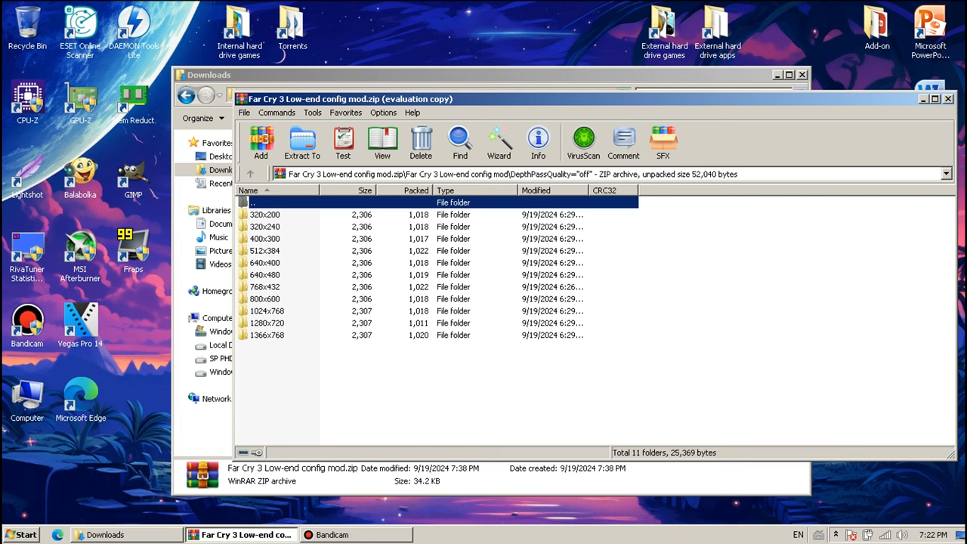
pyautogui.doubleClick(266, 287)
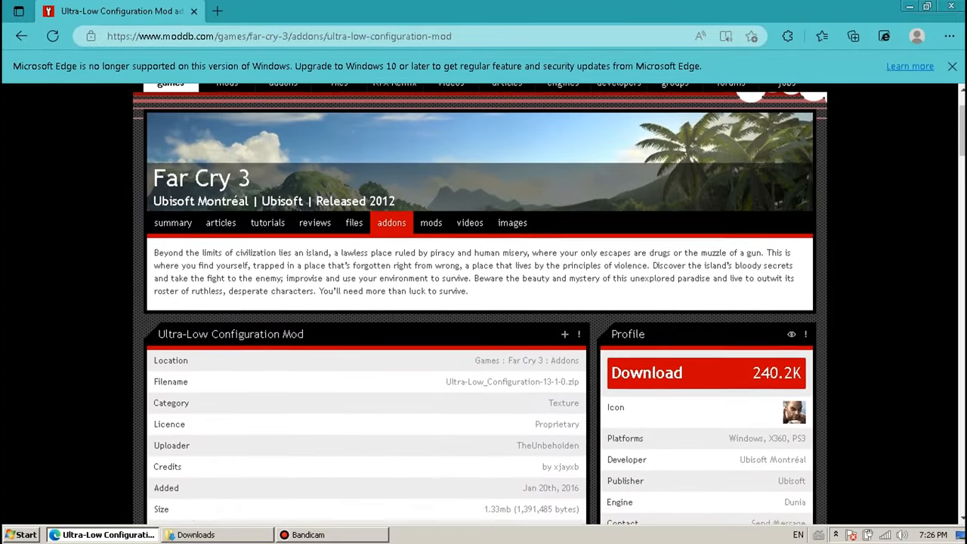
# Step: Scroll down the ModDB Ultra-Low Configuration Mod page toward its Nexus Mods link
pyautogui.scroll(-3)
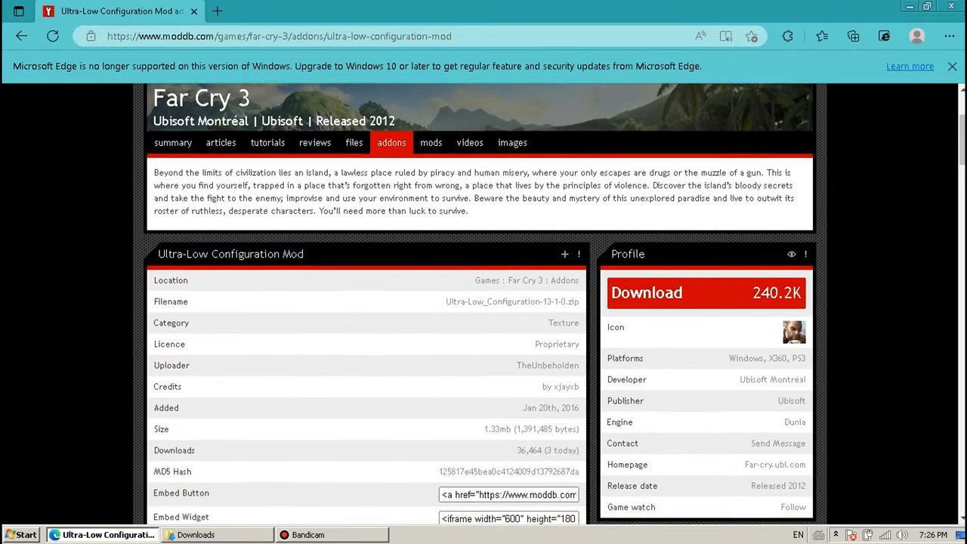
pyautogui.scroll(-3)
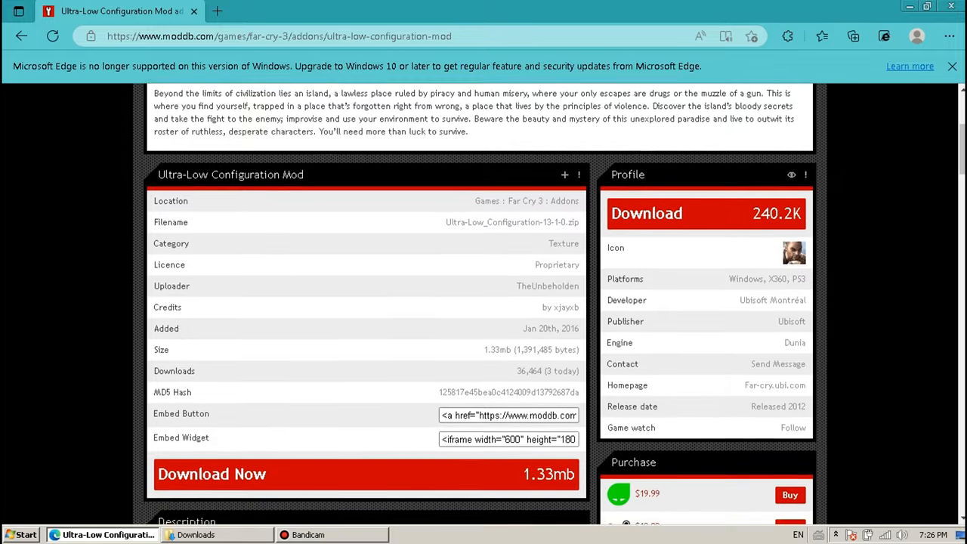
pyautogui.scroll(-3)
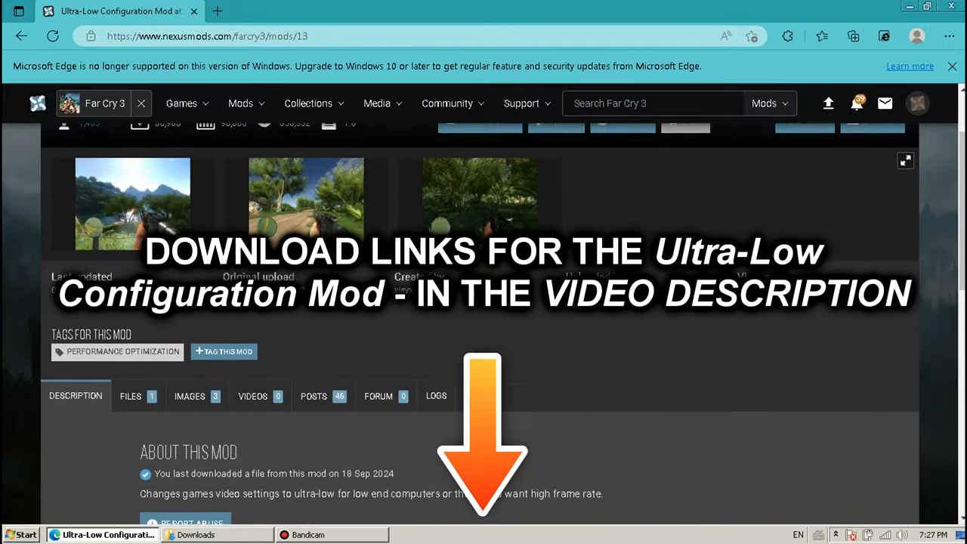
pyautogui.scroll(-3)
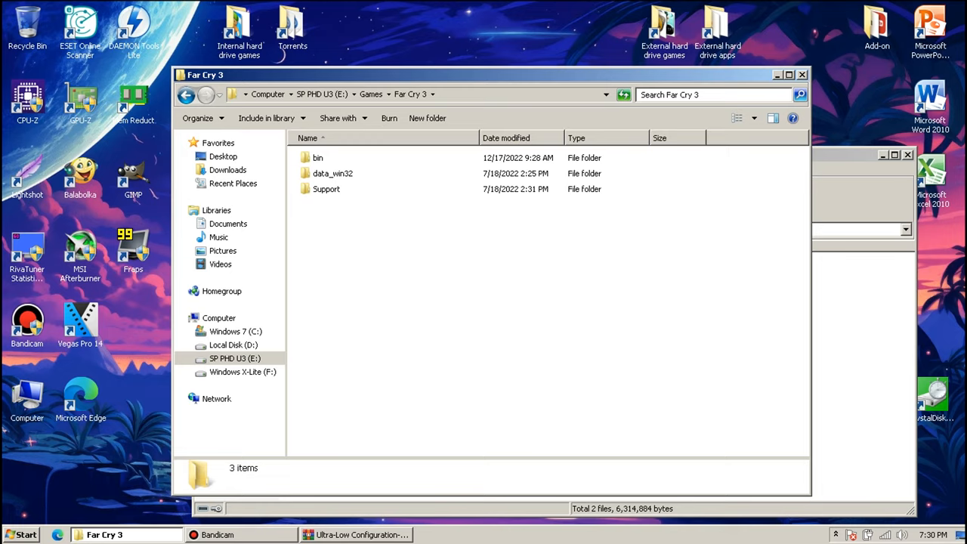
# Step: Move patch.dat and patch.fat into a new backup folder and verify the copies
pyautogui.doubleClick(333, 173)
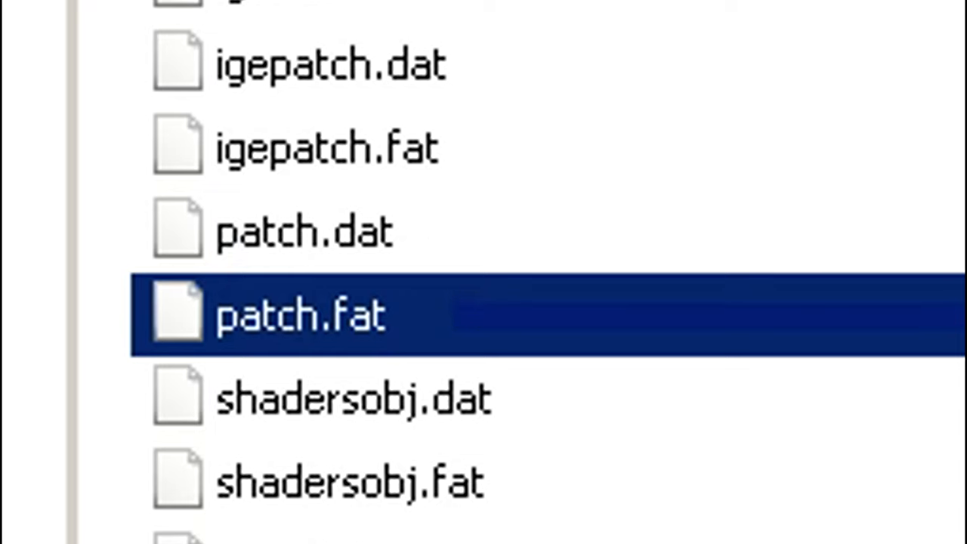
pyautogui.click(302, 230)
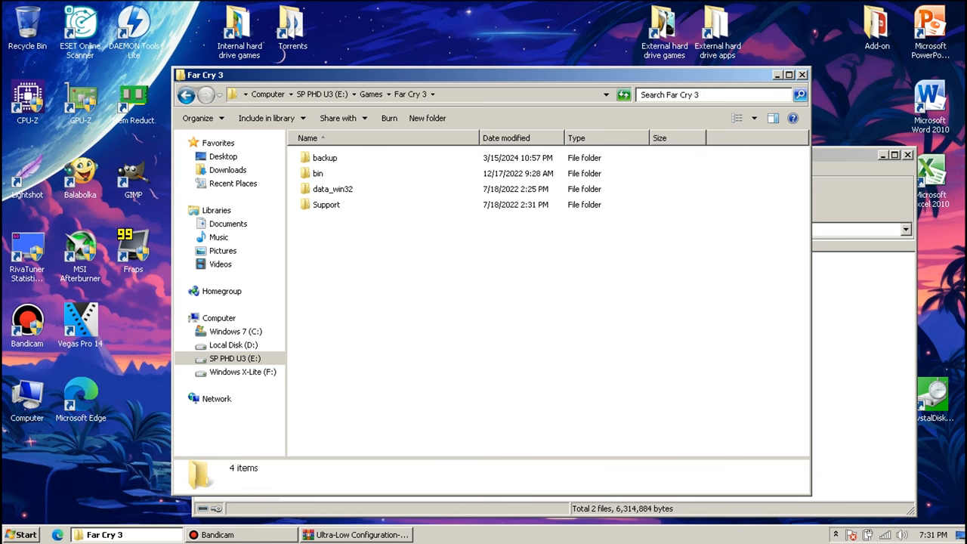
pyautogui.doubleClick(325, 158)
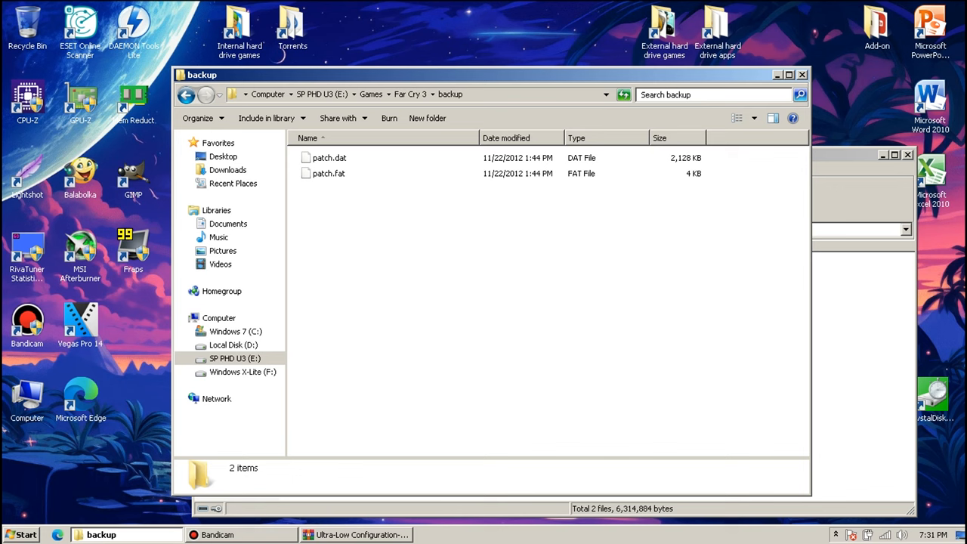